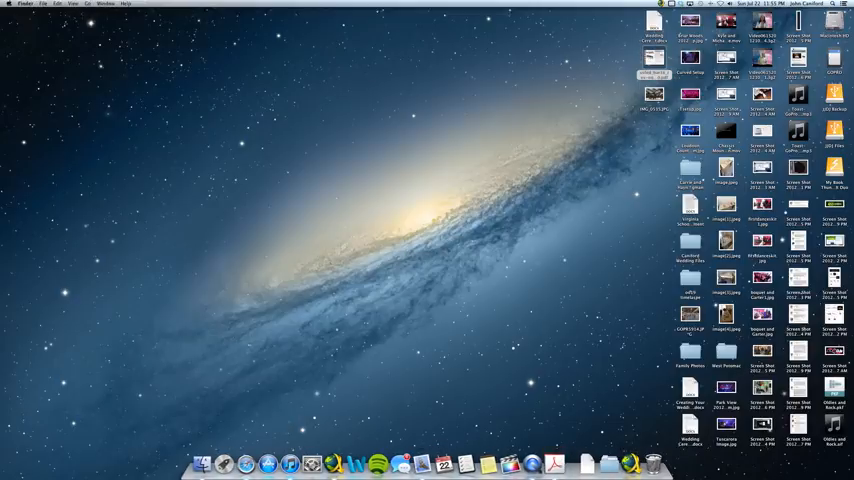
- Open the UVLED Bar16 instruction manual PDF from the desktop
left_click(554, 463)
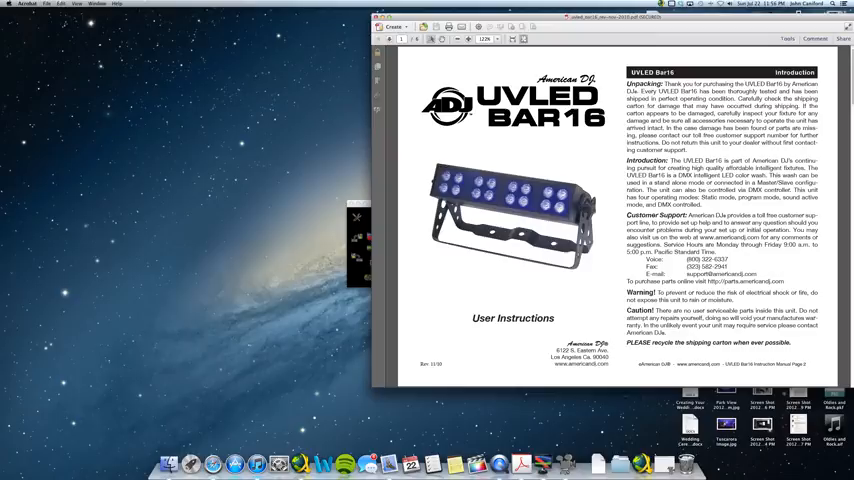
- Page through the manual to the DMX Values & Functions table for 3 channels
scroll("down", 3)
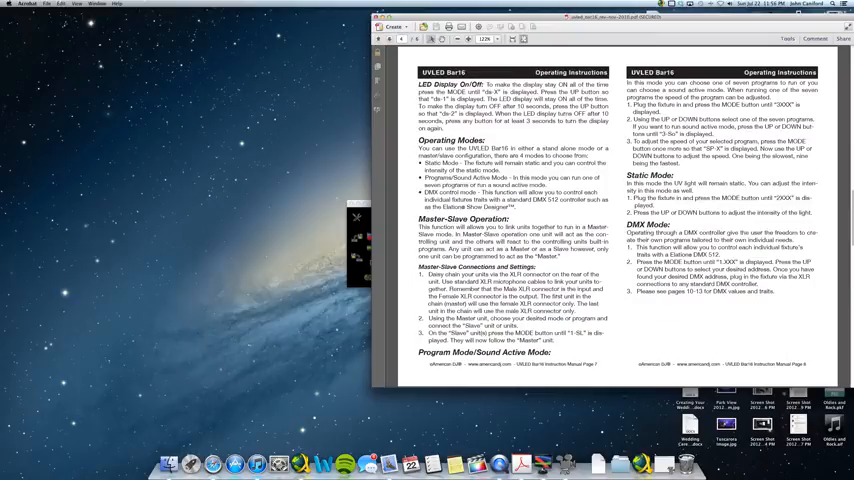
left_click(389, 40)
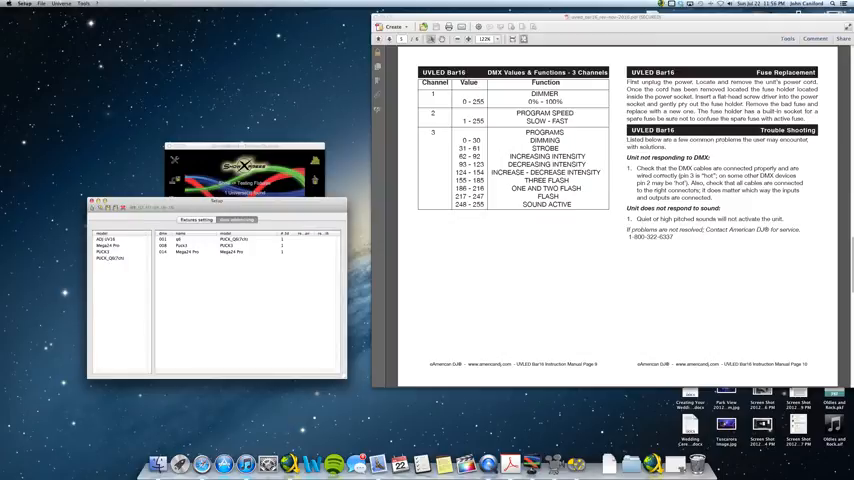
- Add a new fixture and name it 'ADJ UV Bar16'
left_click(235, 220)
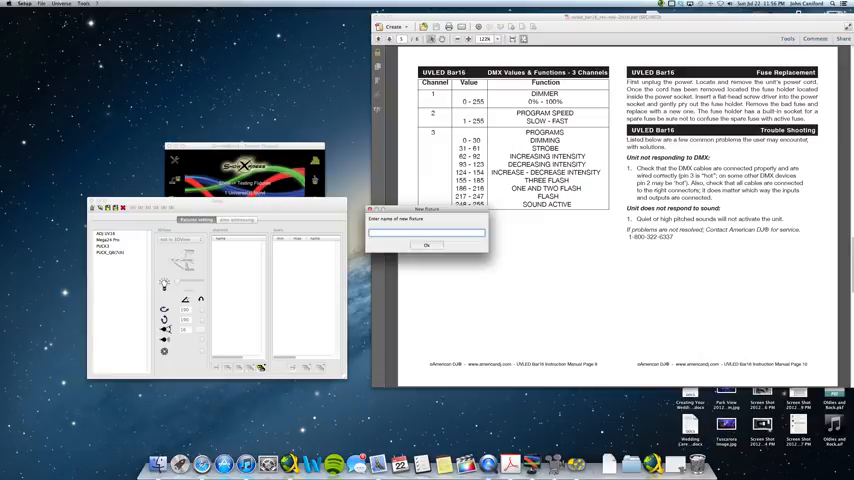
type("ADJ UV")
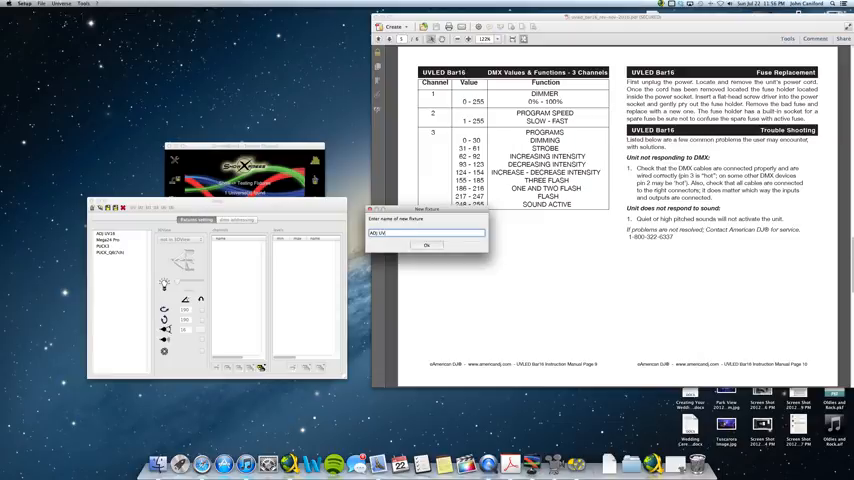
type("Bar")
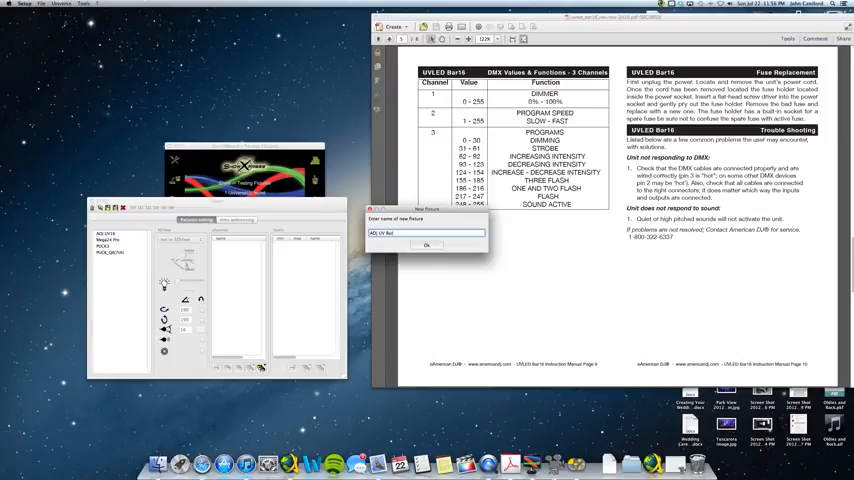
type("16")
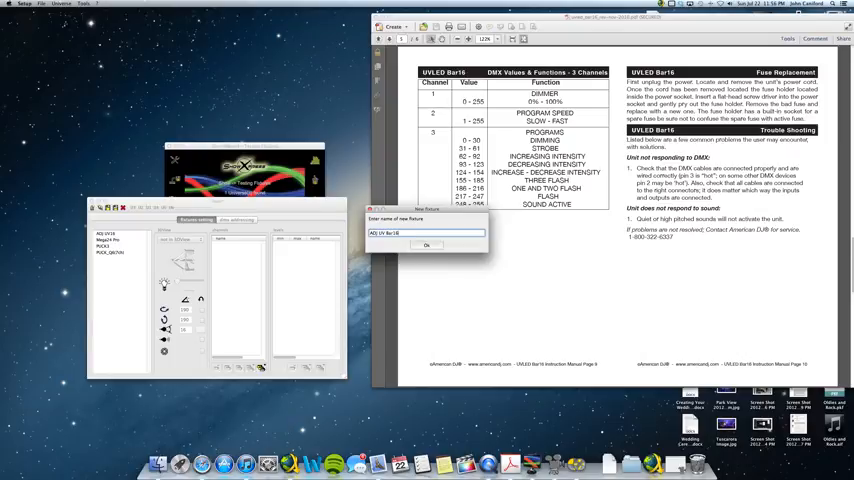
left_click(427, 245)
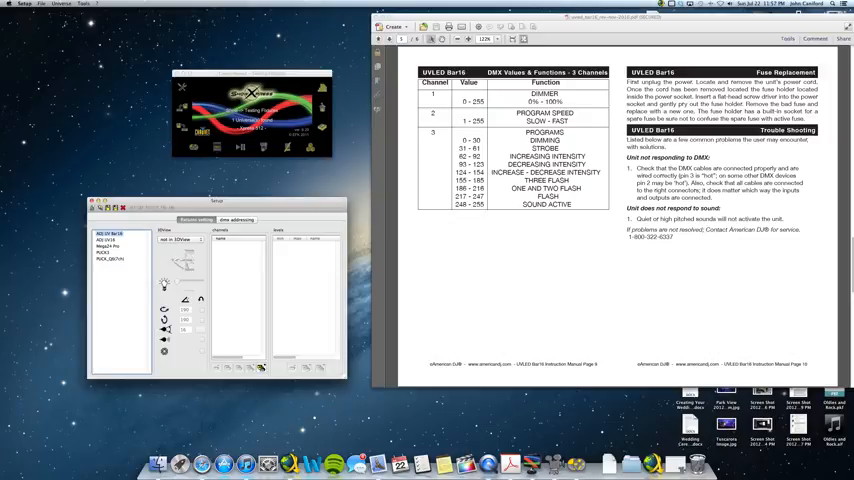
- Set the fixture's 3DView to par can
left_click(183, 240)
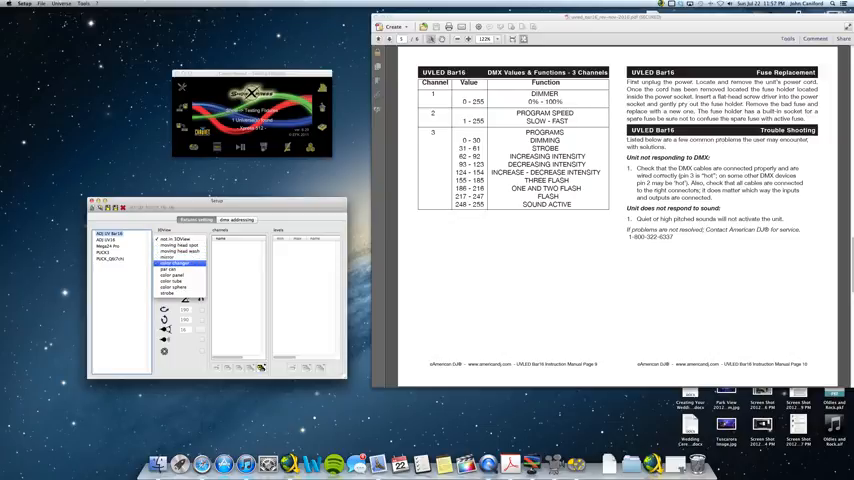
left_click(178, 268)
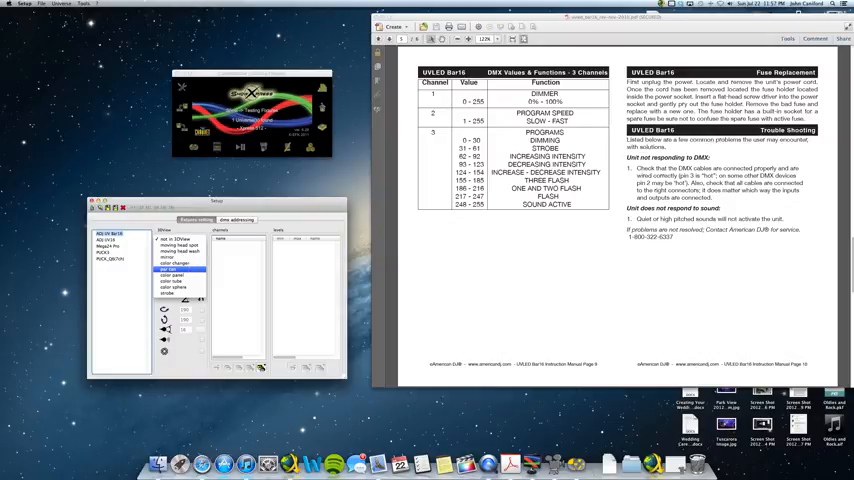
left_click(180, 268)
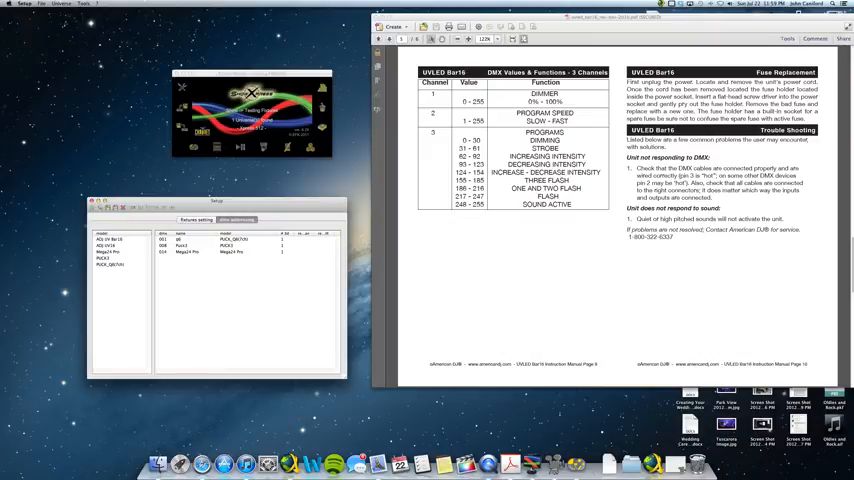
- Go back to the fixtures setting tab to view the ADJ UV Bar16 definition
left_click(237, 219)
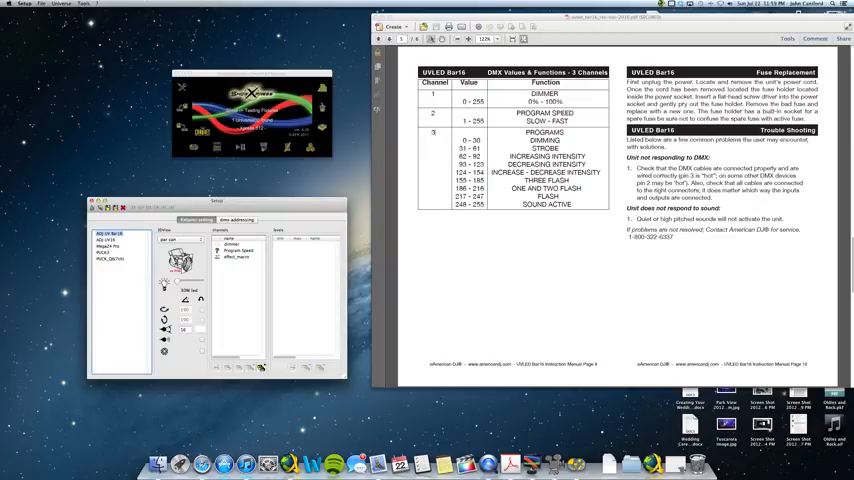
- Add a new level to effect_macro and choose its symbol
left_click(237, 258)
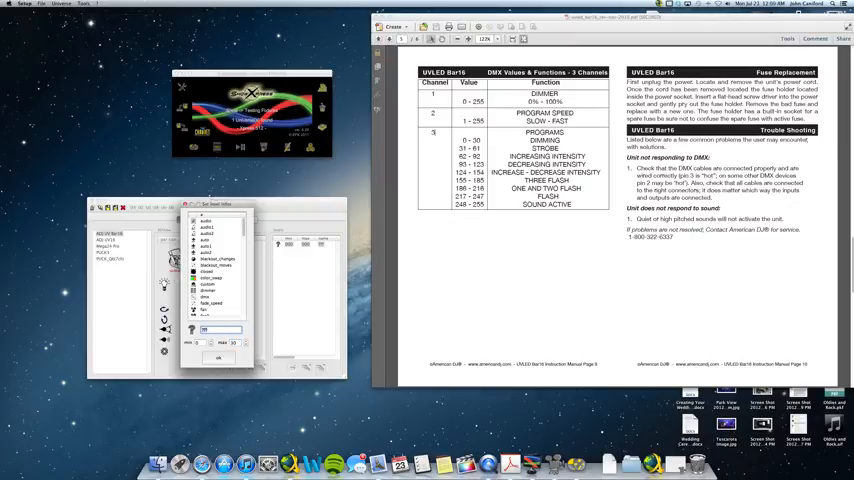
left_click(208, 291)
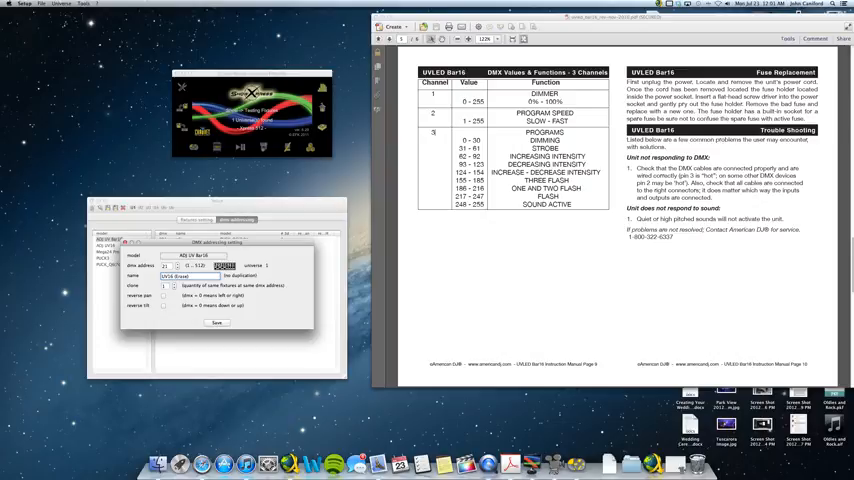
- Save the UV16 (Erase) fixture patched at DMX address 21
left_click(217, 322)
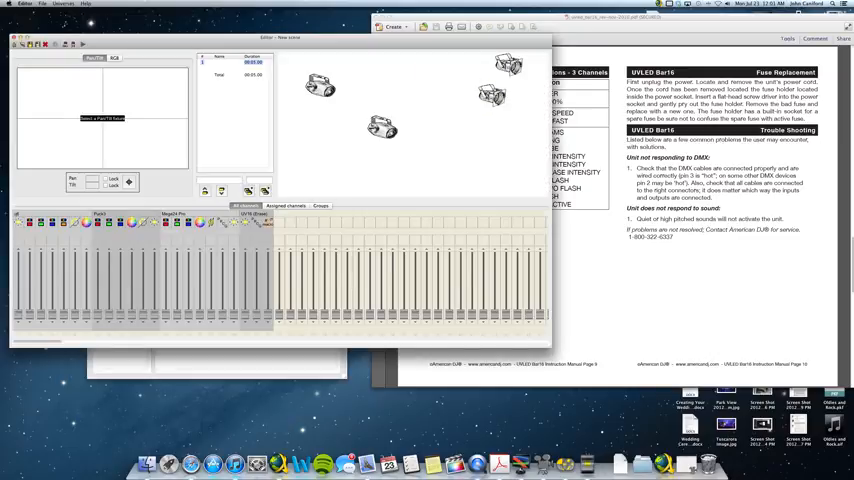
- Select the UV16 (Erase) bar in the Editor's stage view to show its faders
left_click(320, 206)
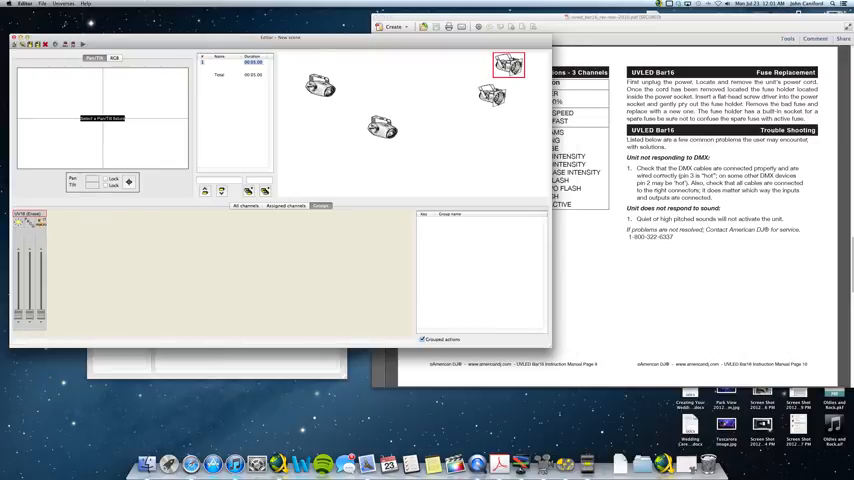